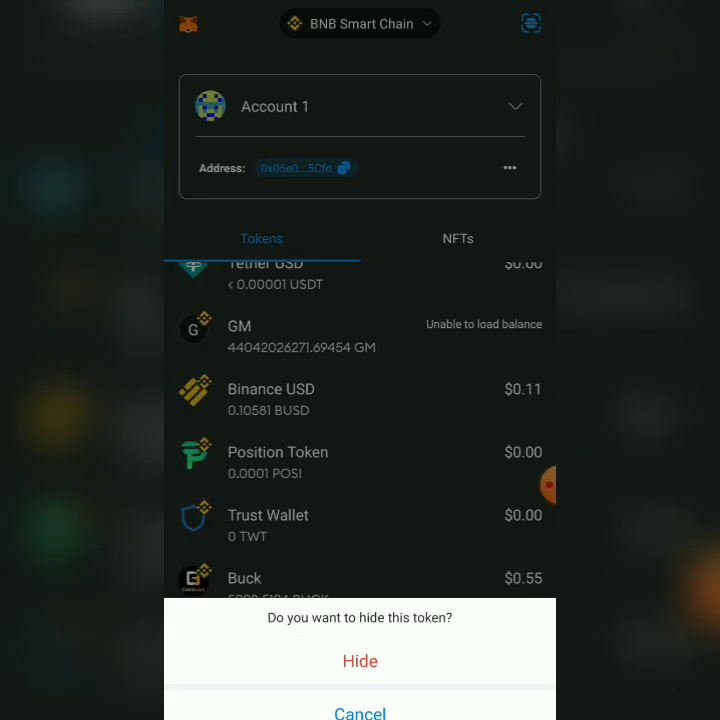
Confirm hiding the Buck token from the BNB Smart Chain token list.
left_click(360, 660)
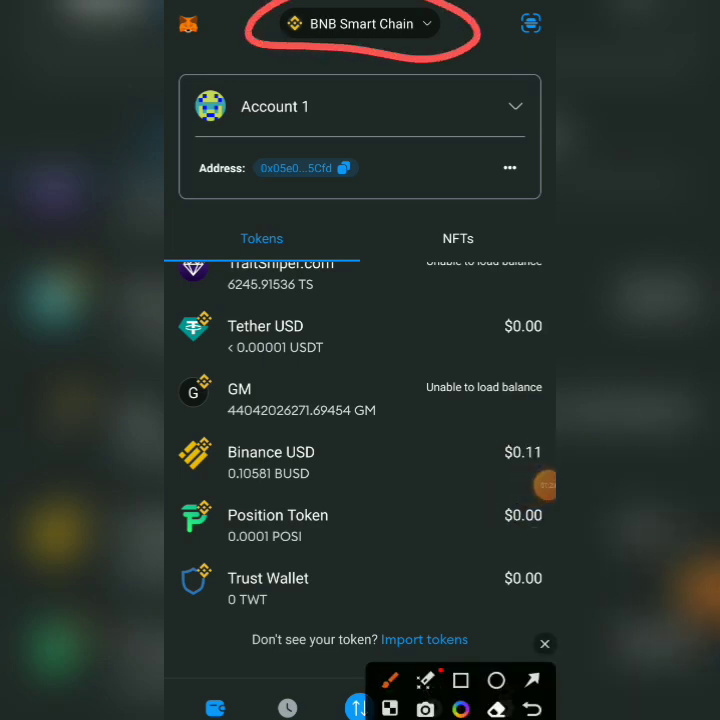
left_click(360, 24)
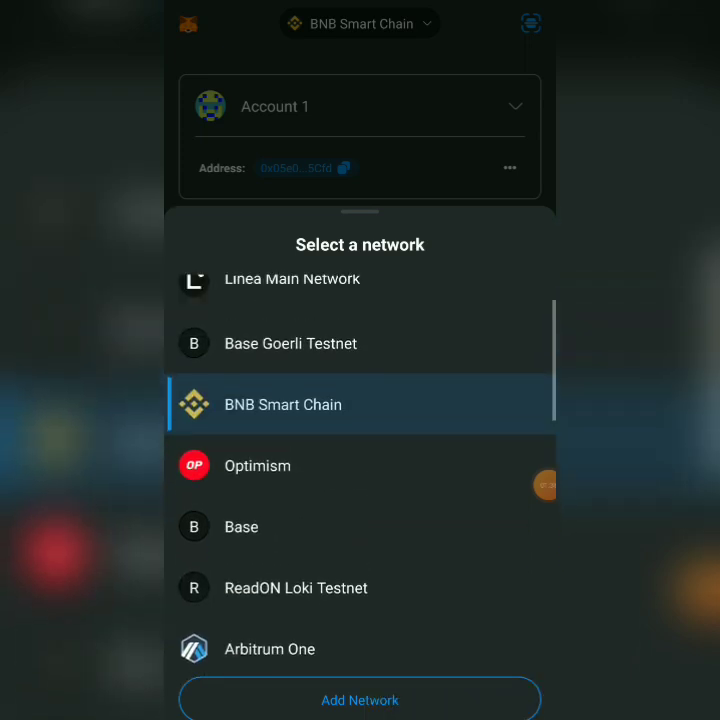
scroll("down", 3)
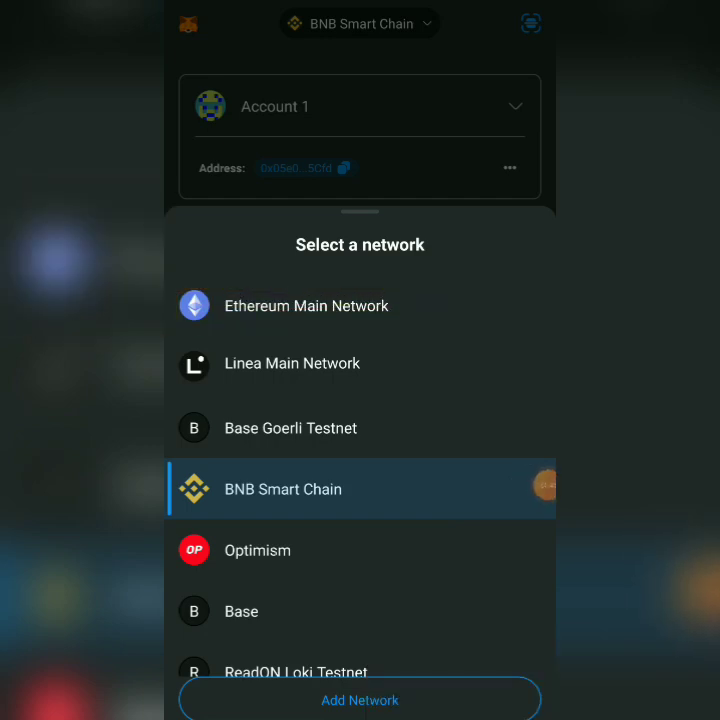
left_click(284, 488)
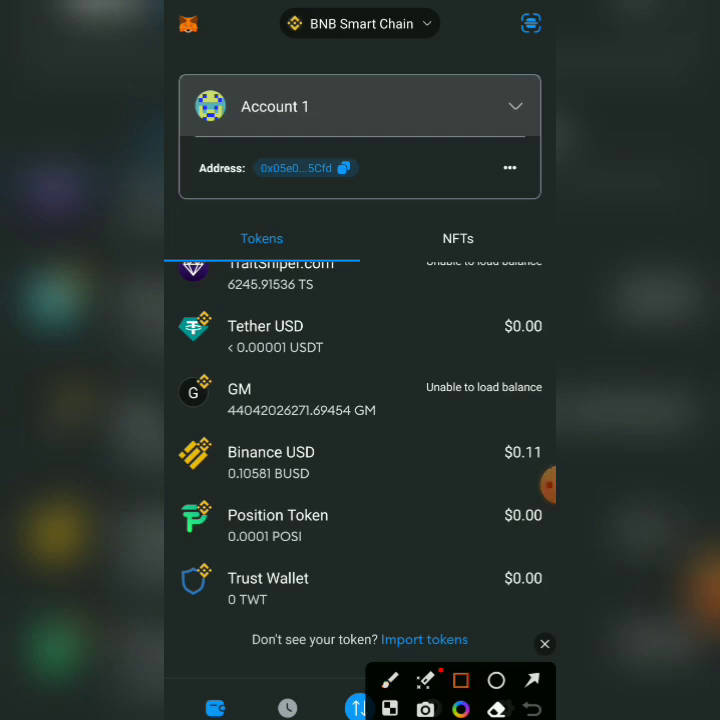
Reach Import tokens at the bottom of the Tokens list and start an import.
left_click_drag(348, 610, 500, 648)
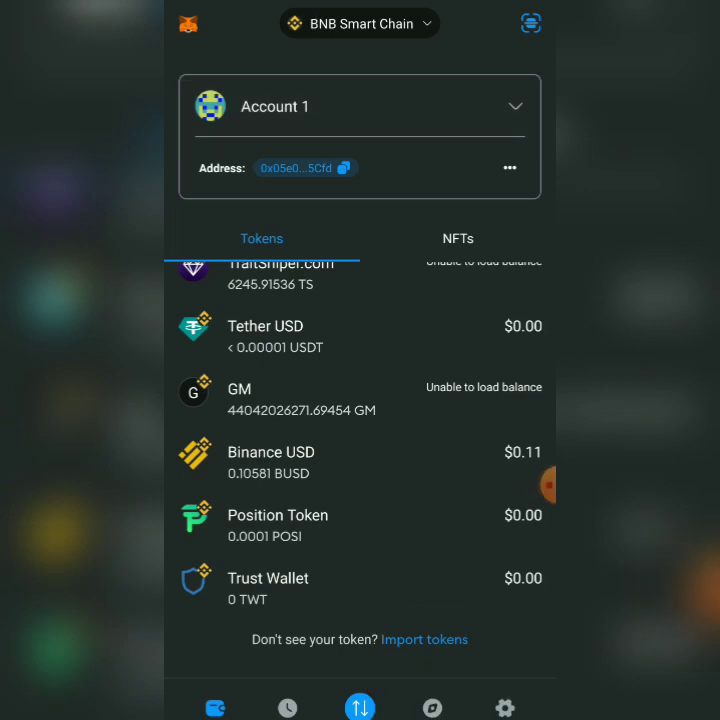
left_click(424, 640)
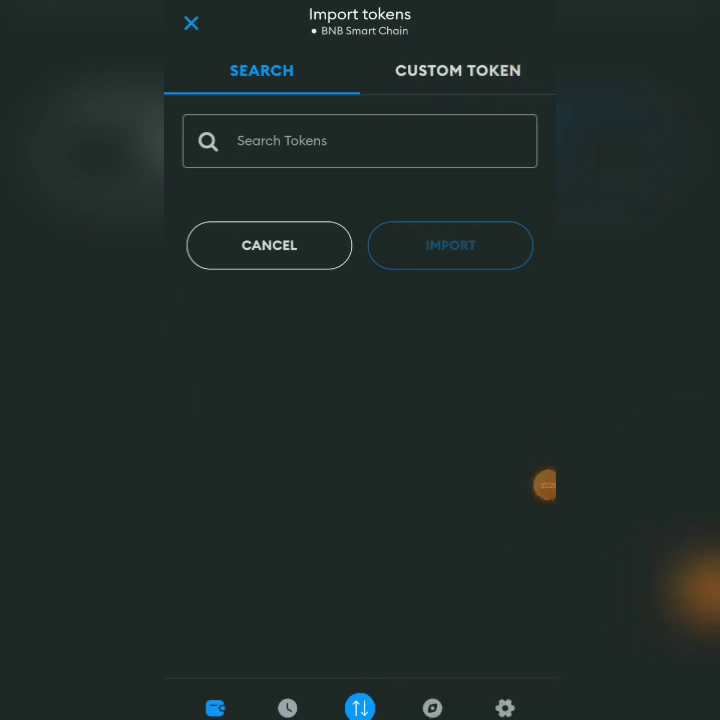
Switch to the custom token form so BUCK can be added by contract address.
left_click(458, 72)
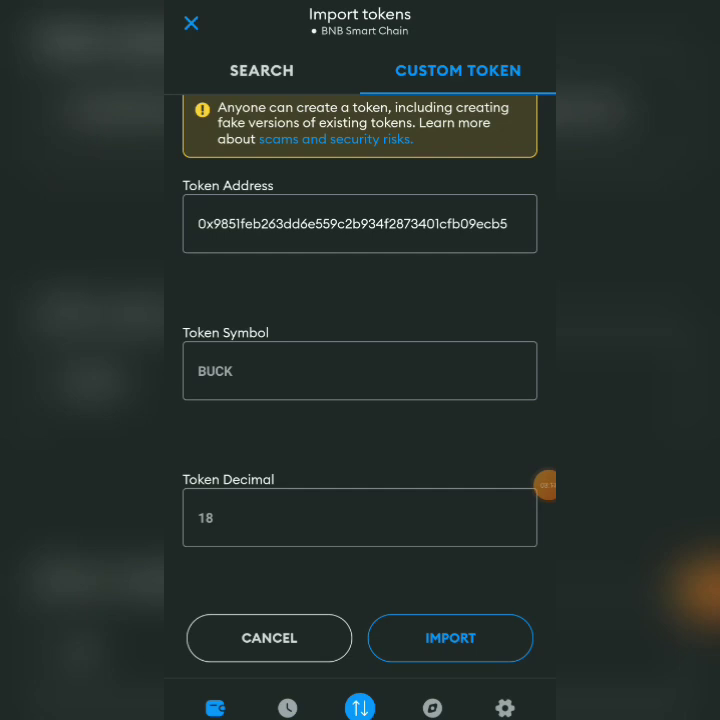
left_click(450, 638)
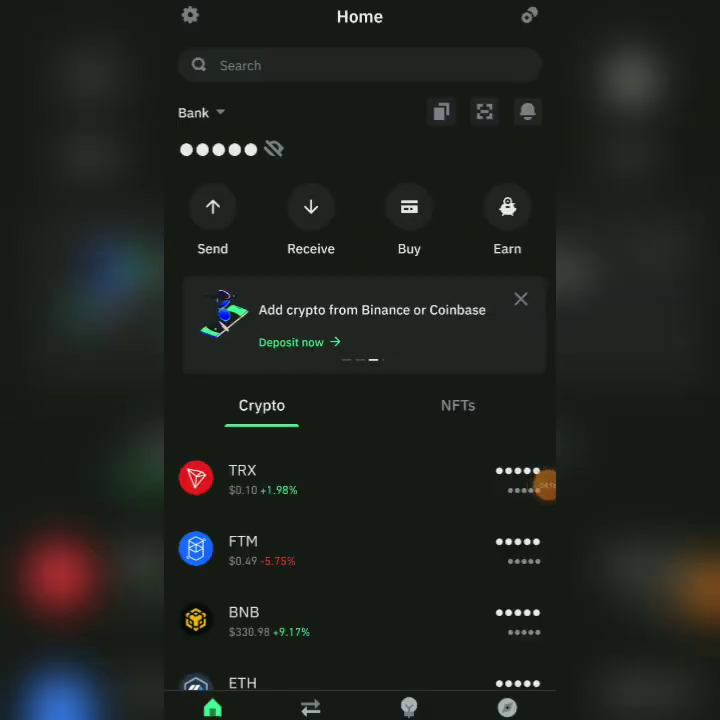
Scroll down the Home crypto list toward Manage crypto.
scroll("down", 3)
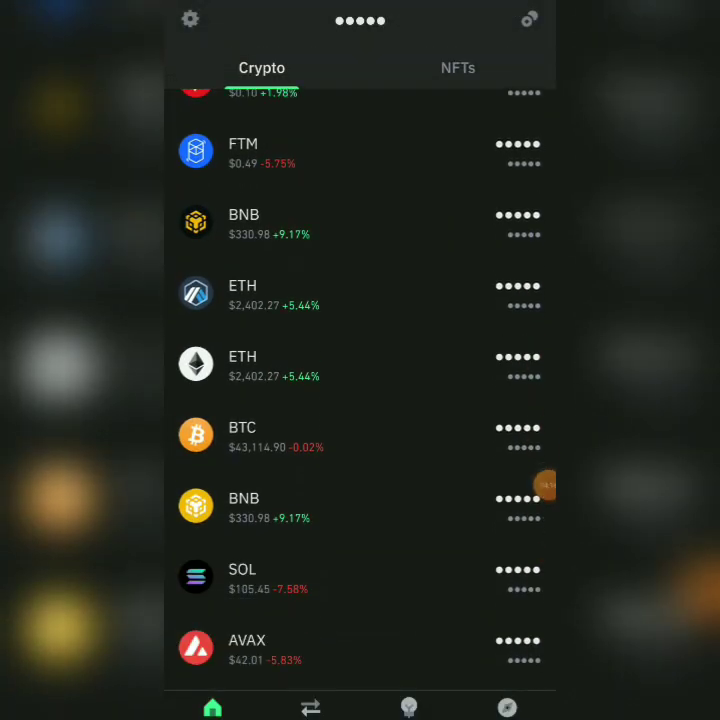
scroll("down", 3)
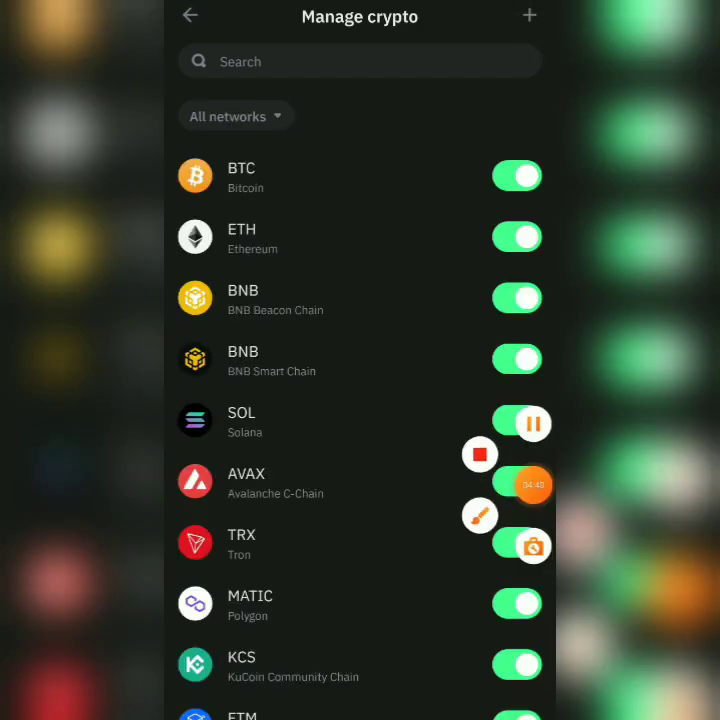
Reach the Import crypto form via the + on Manage crypto, on the Ethereum network.
left_click(528, 16)
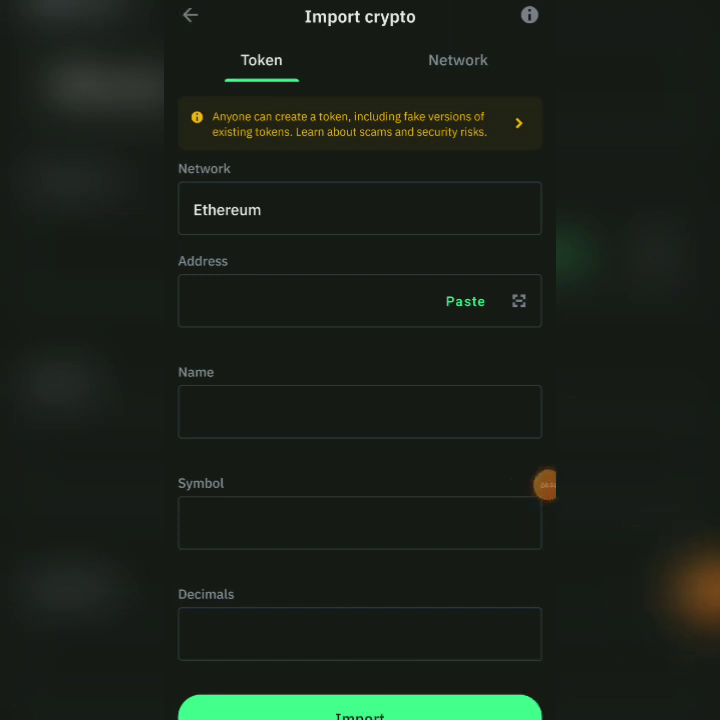
left_click(190, 16)
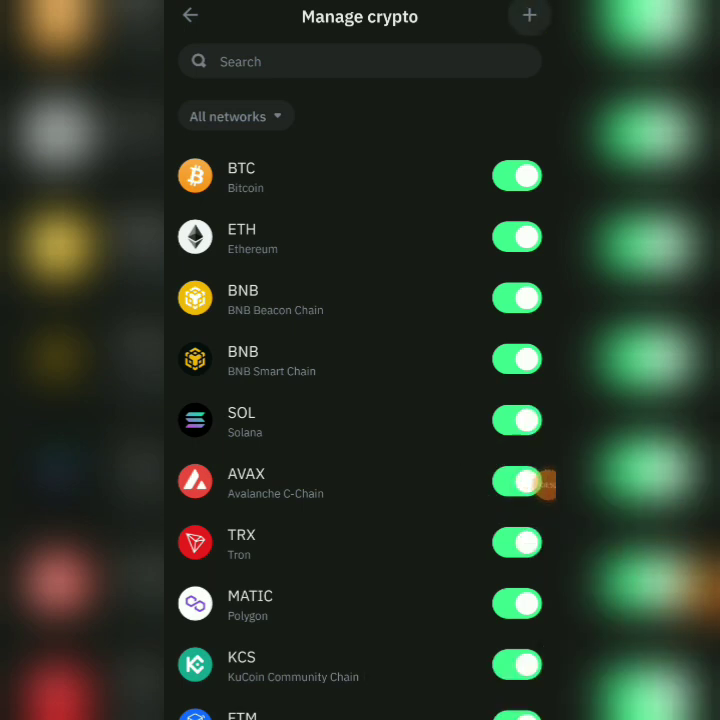
left_click(530, 16)
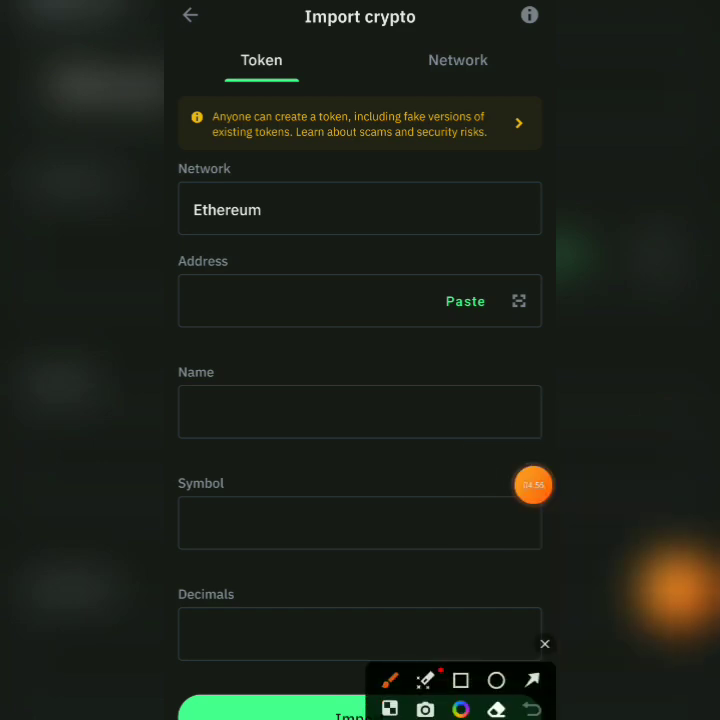
left_click_drag(196, 244, 320, 250)
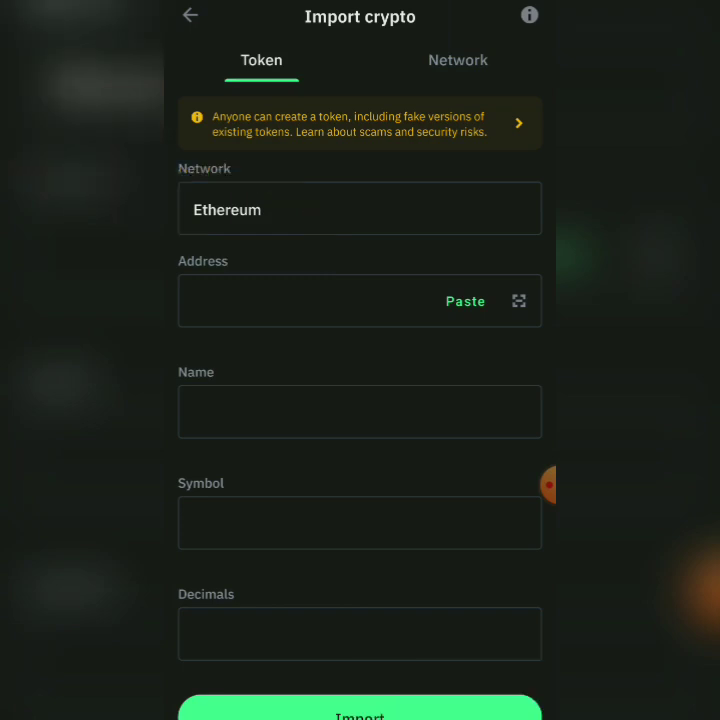
Choose BNB Smart Chain and paste the BUCK address, filling name Buck, symbol BUCK, 18 decimals.
left_click(360, 210)
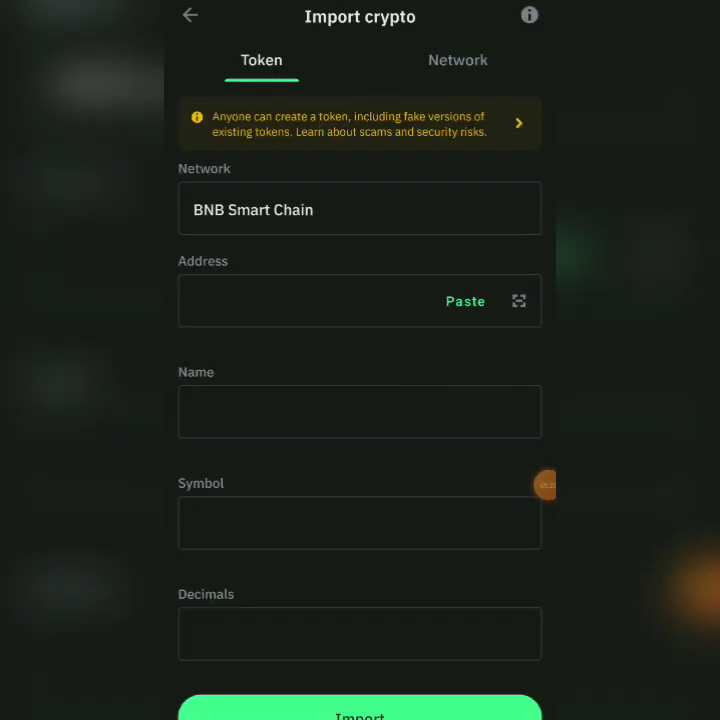
left_click(464, 300)
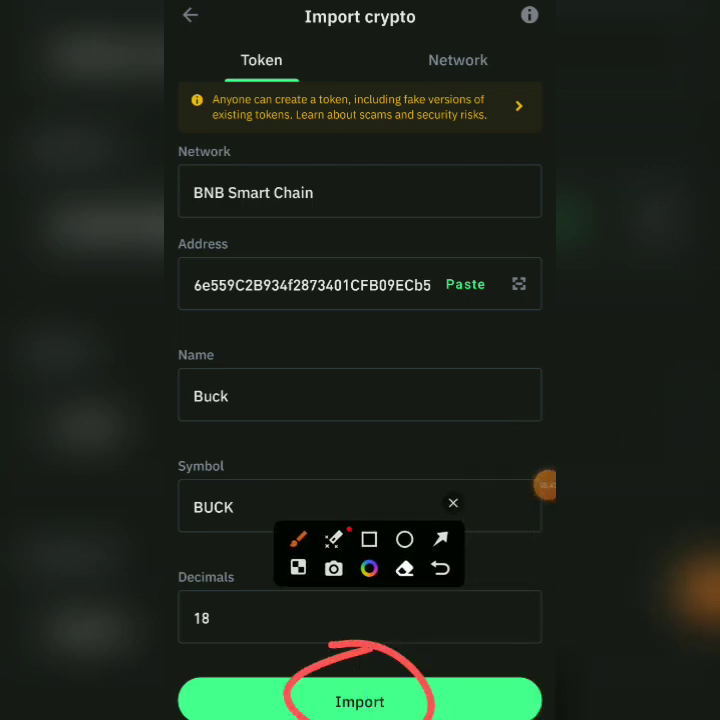
Import BUCK and find it in the Home crypto list on BNB Smart Chain.
left_click(360, 700)
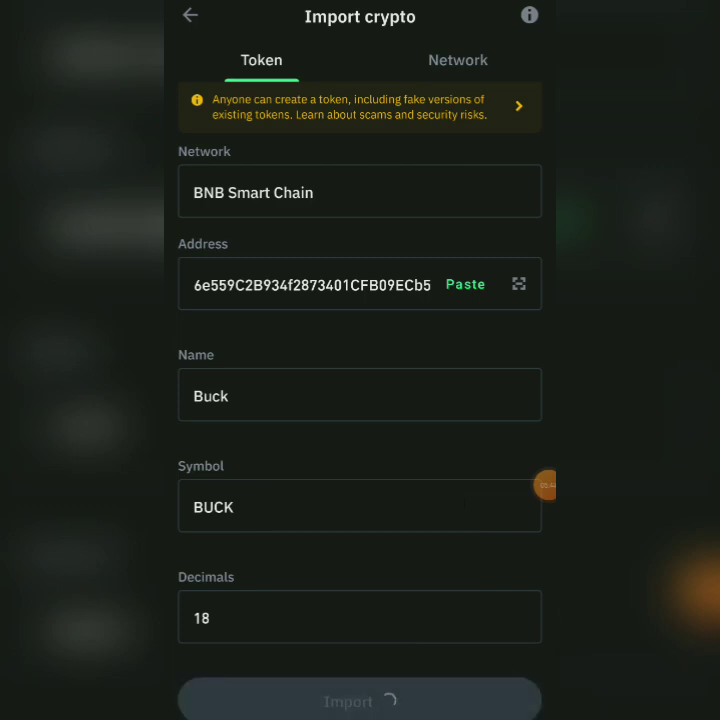
left_click(360, 698)
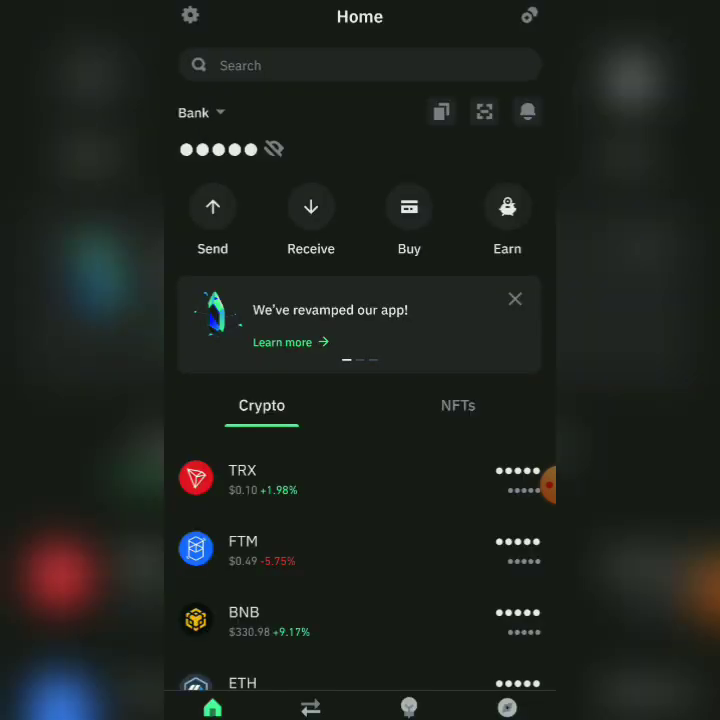
scroll("down", 3)
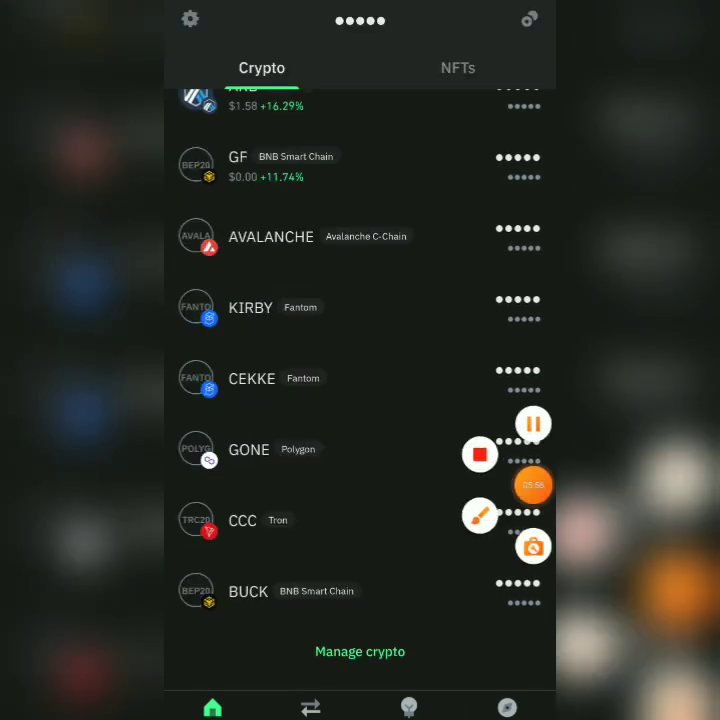